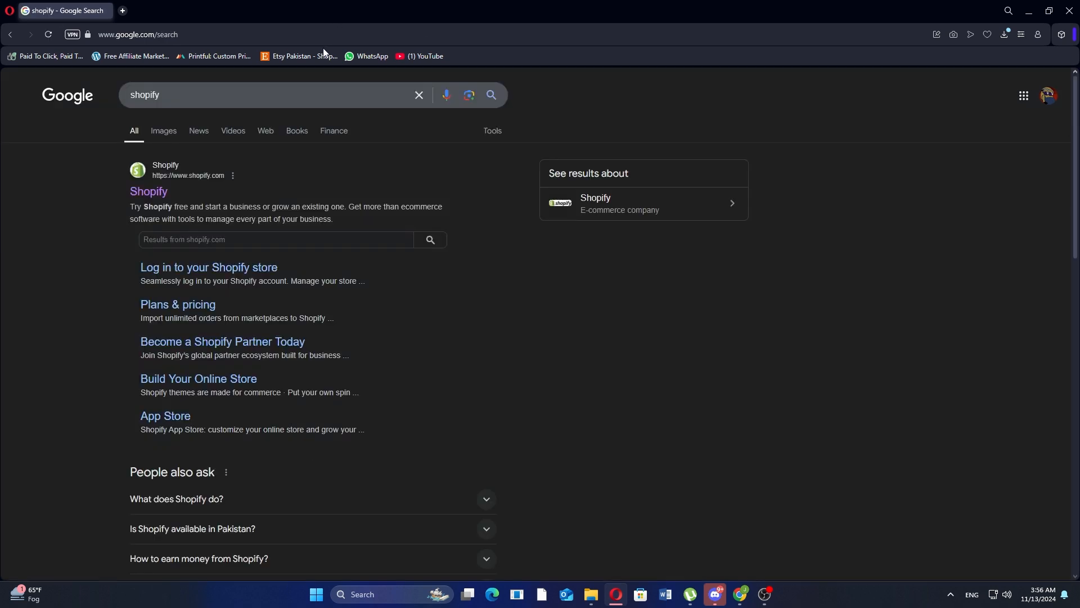
{"action": "mouse_move", "coordinate": [163, 193]}
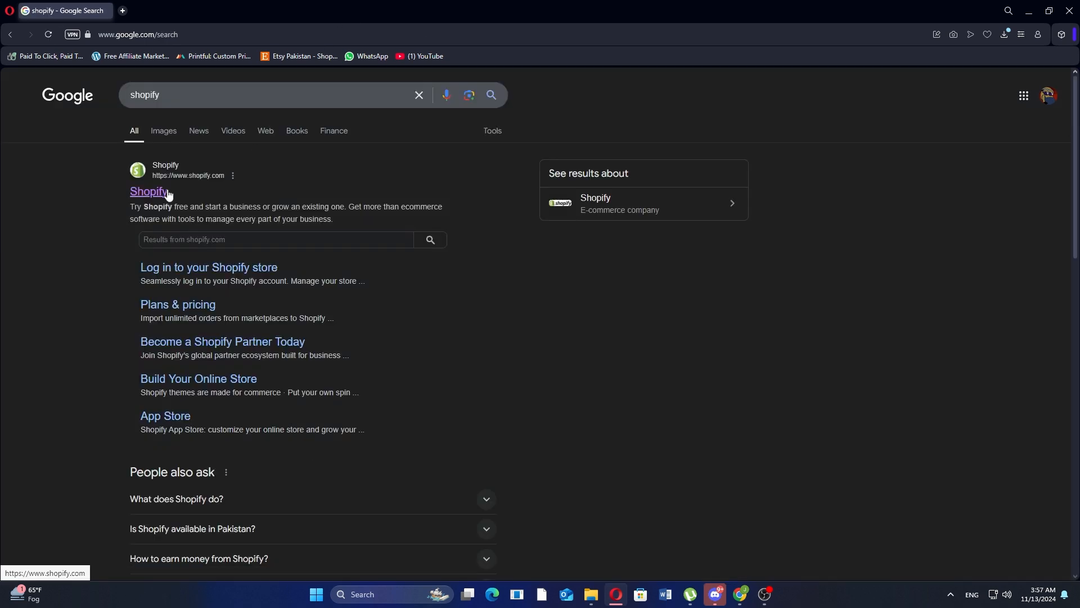
Step: Go from the Google result to shopify.com and log in to the store admin
{"action": "left_click", "coordinate": [147, 191]}
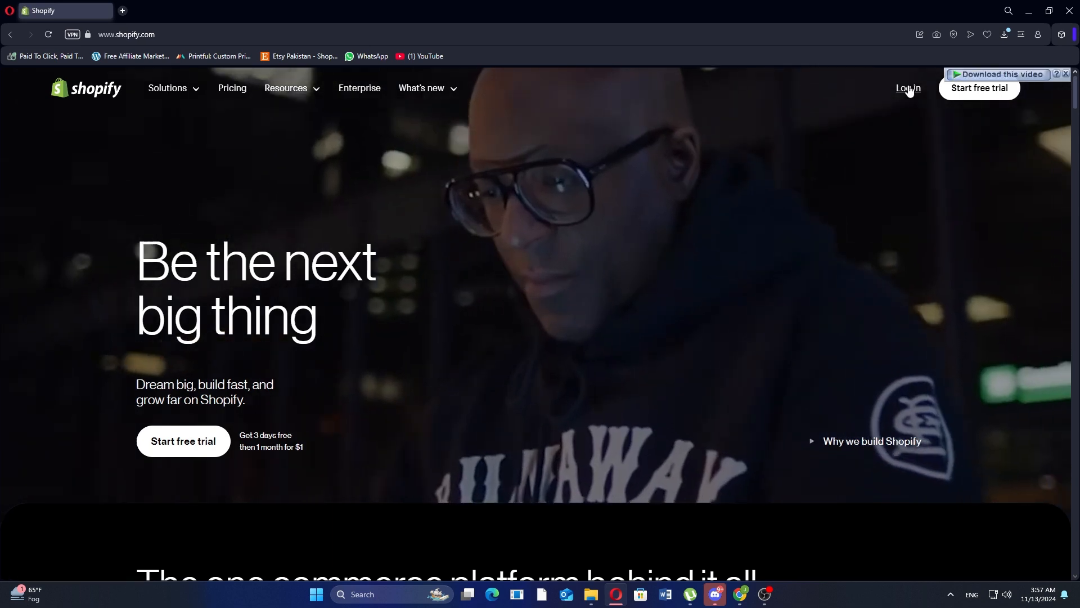
{"action": "left_click", "coordinate": [908, 87]}
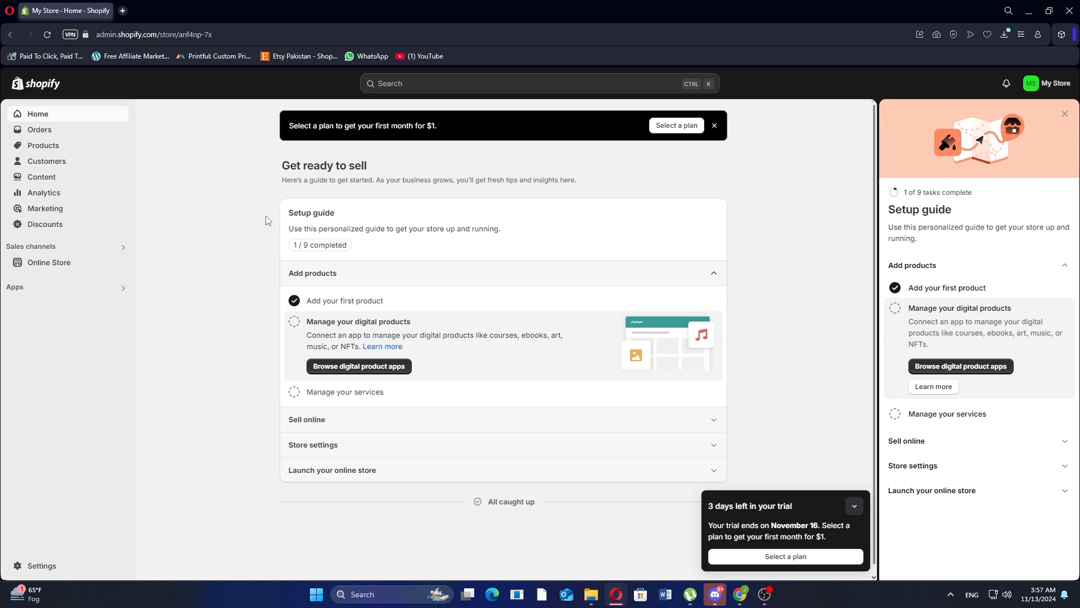
Step: Reach Settings, view General, then show the Shipping and delivery page
{"action": "left_click", "coordinate": [36, 565]}
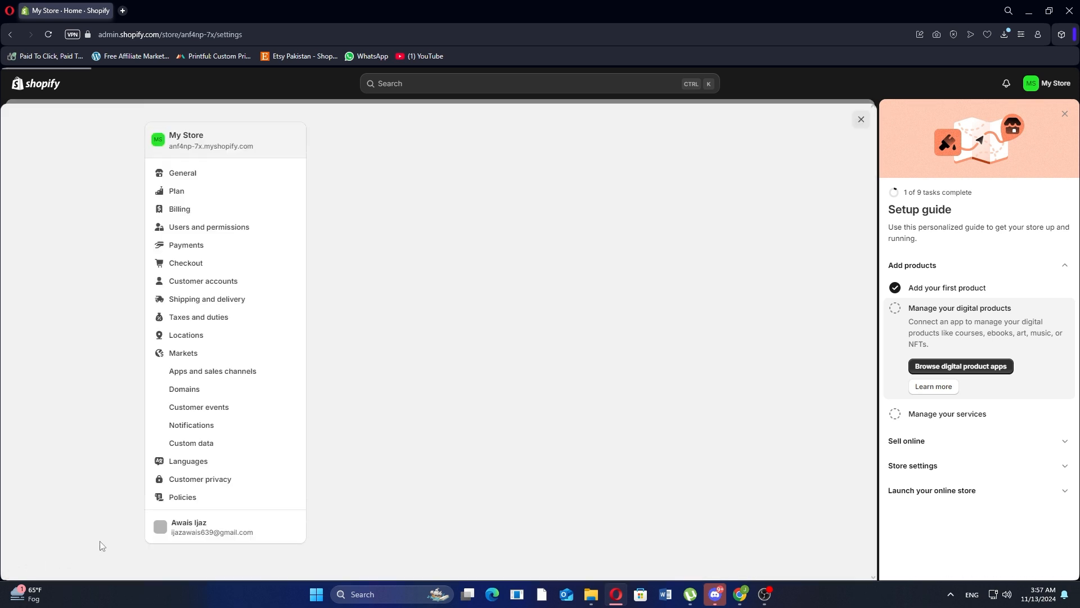
{"action": "left_click", "coordinate": [183, 173]}
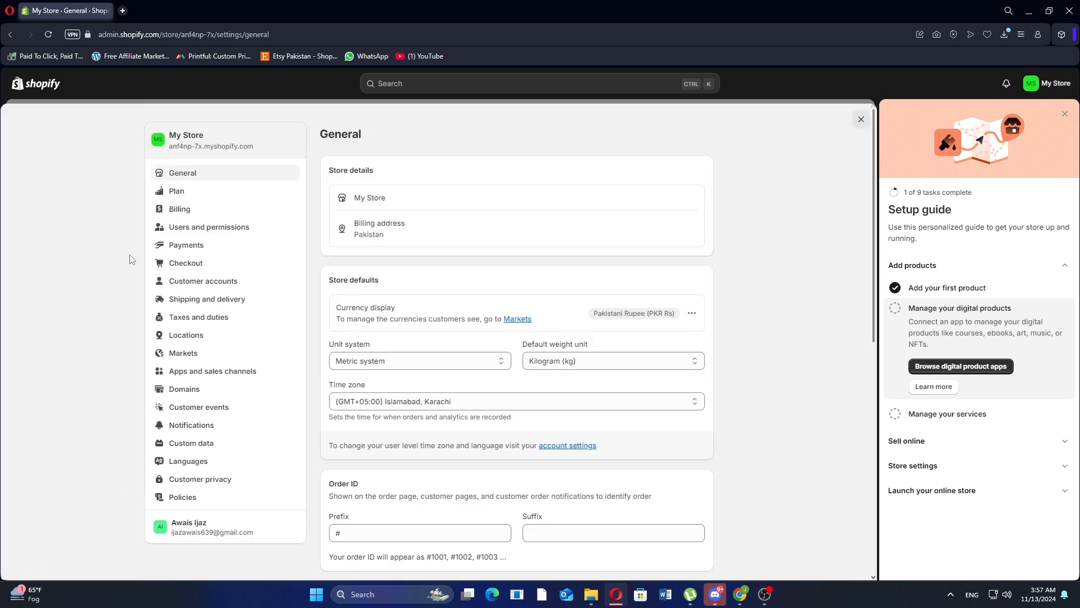
{"action": "mouse_move", "coordinate": [134, 247]}
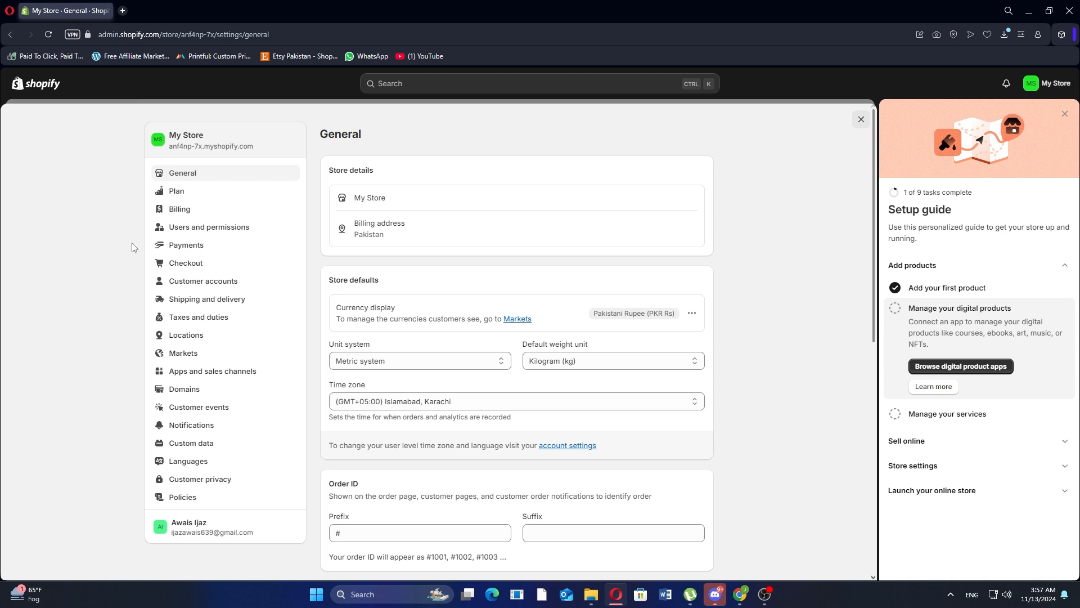
{"action": "left_click", "coordinate": [207, 300]}
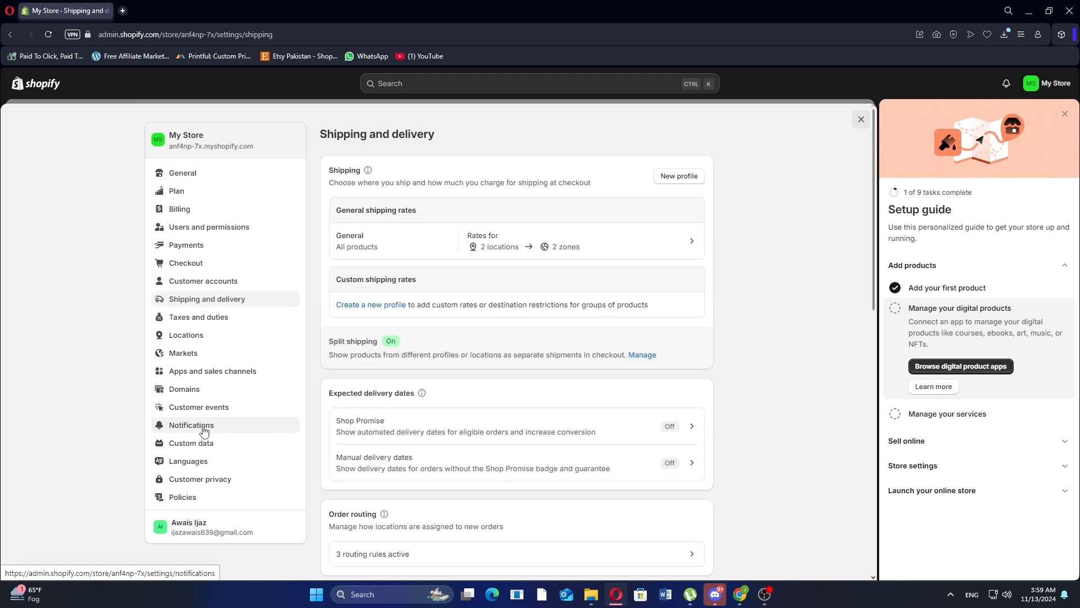
Step: Show the Notifications settings and the Customer notifications email list
{"action": "left_click", "coordinate": [191, 426]}
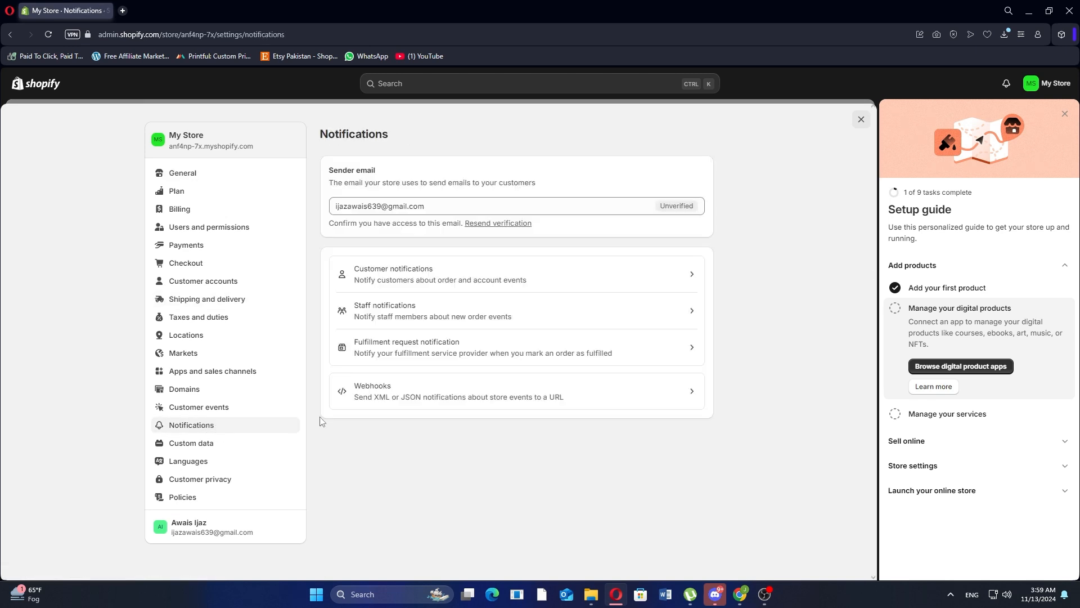
{"action": "mouse_move", "coordinate": [637, 299]}
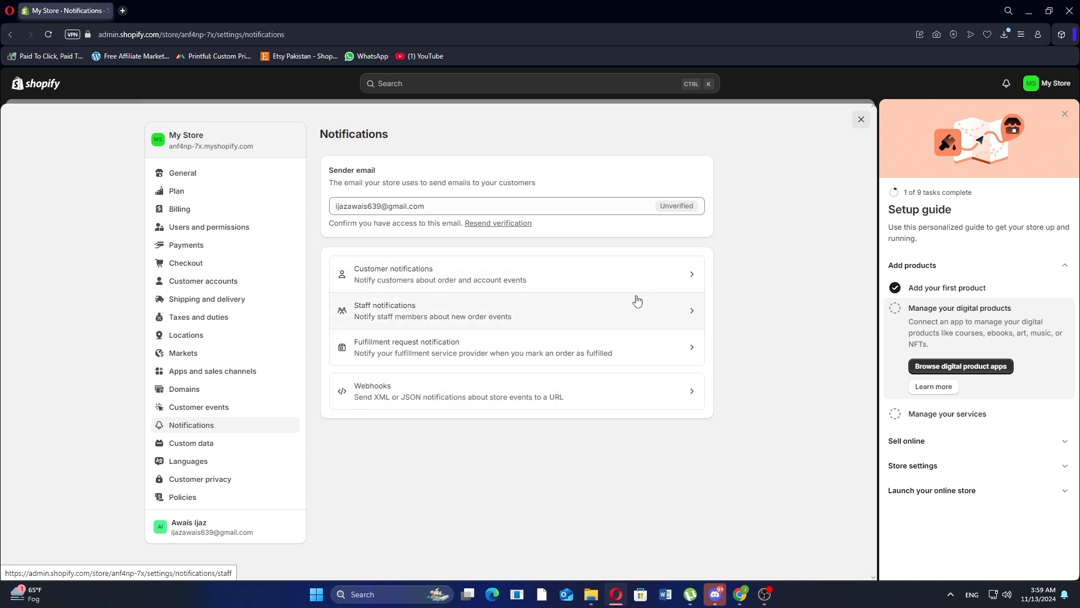
{"action": "mouse_move", "coordinate": [680, 281]}
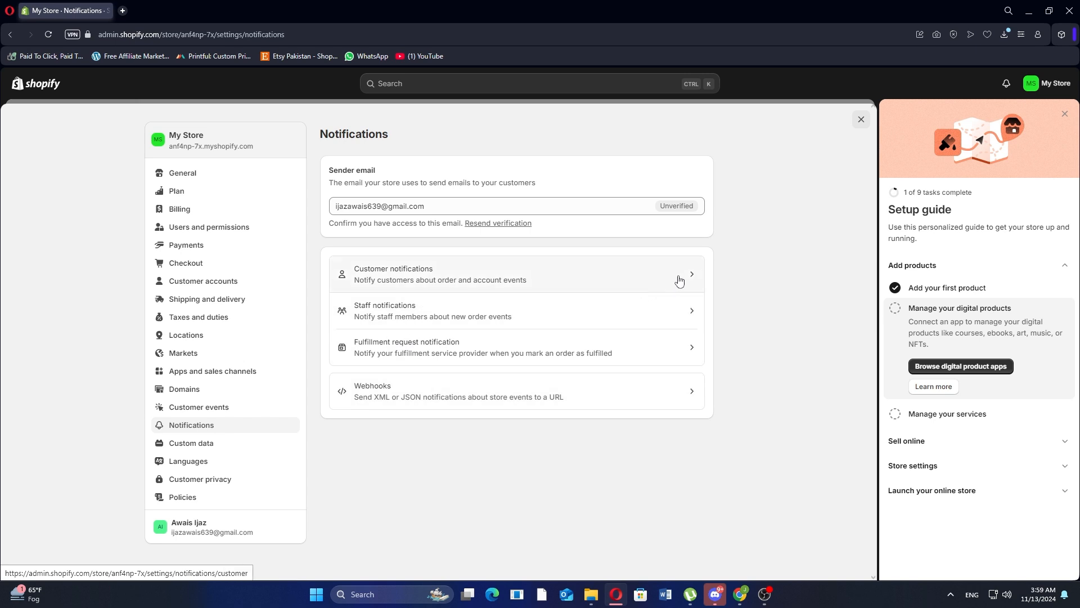
{"action": "left_click", "coordinate": [517, 273]}
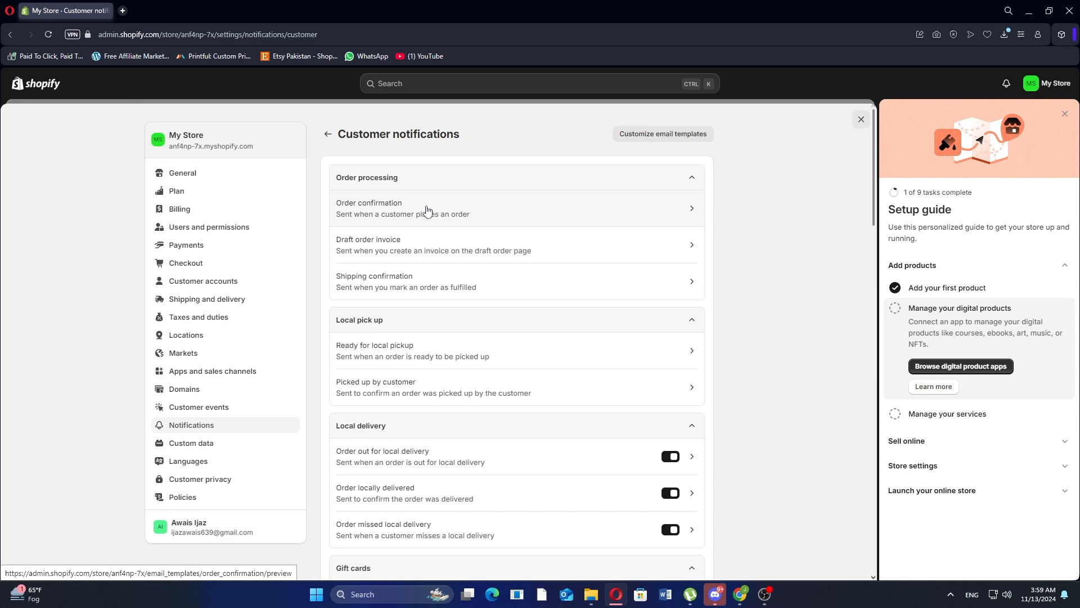
Step: Preview the Order confirmation email and send a test copy to the store's address
{"action": "left_click", "coordinate": [428, 208]}
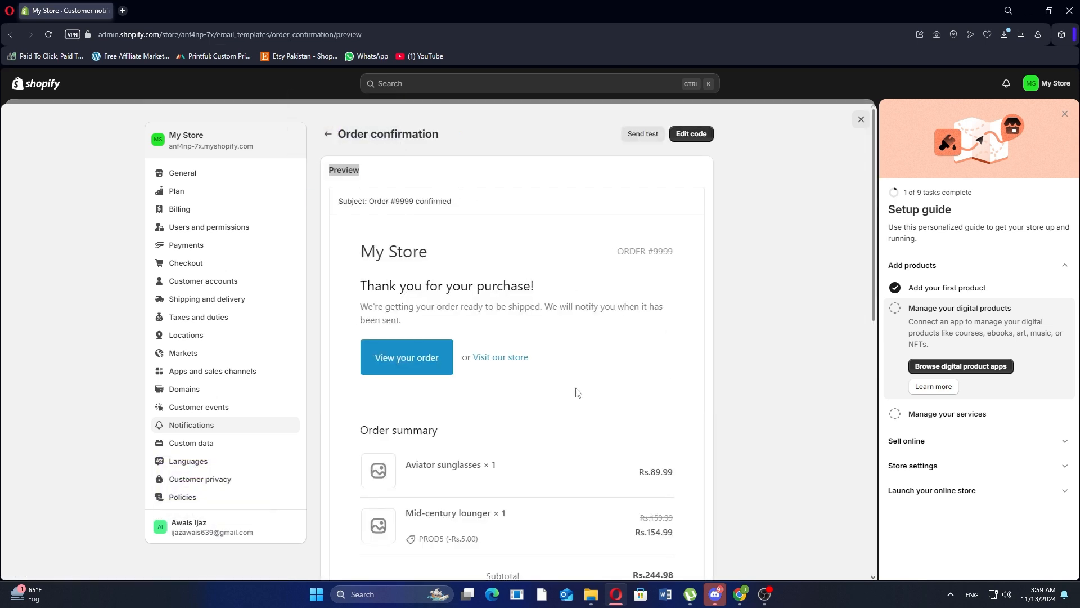
{"action": "scroll", "scroll_direction": "down", "scroll_amount": 3}
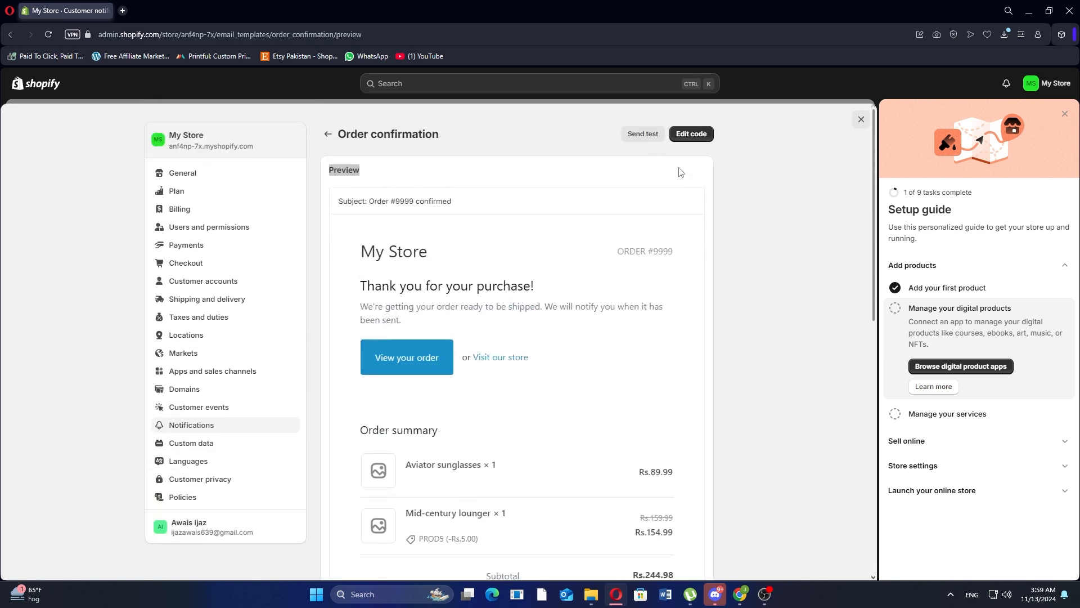
{"action": "mouse_move", "coordinate": [797, 362]}
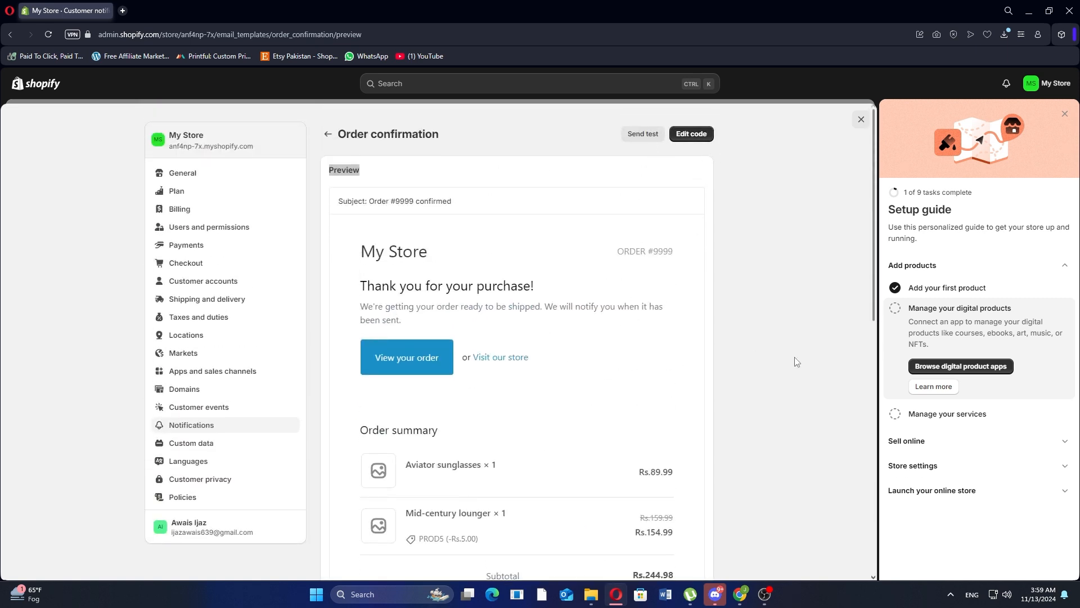
{"action": "left_click", "coordinate": [642, 132]}
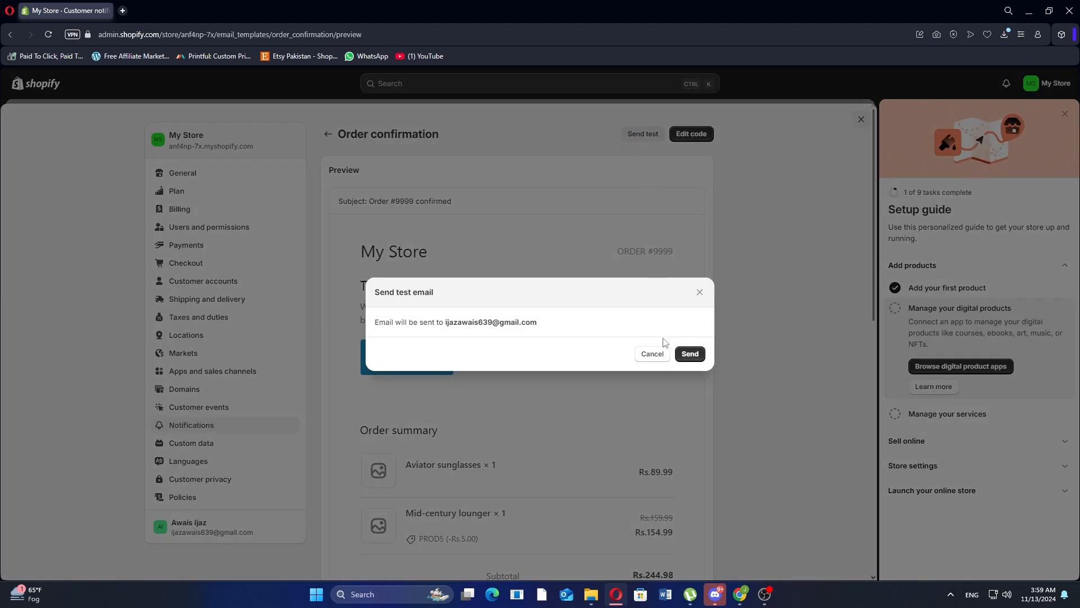
{"action": "left_click", "coordinate": [653, 353]}
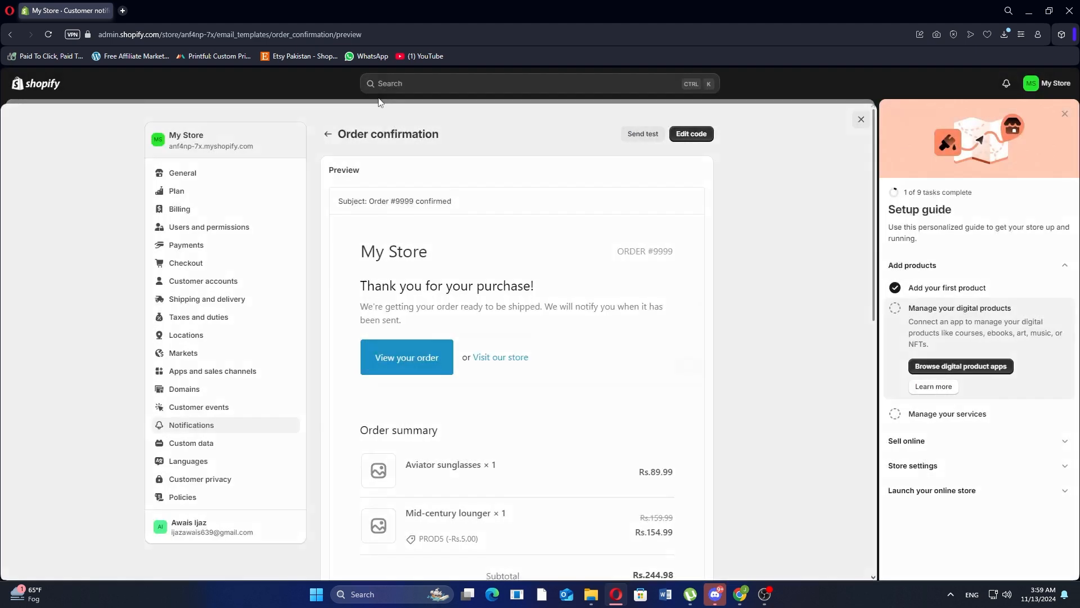
Step: Switch to Gmail and read the 'Order #9999 confirmed' email from My Store
{"action": "left_click", "coordinate": [136, 10]}
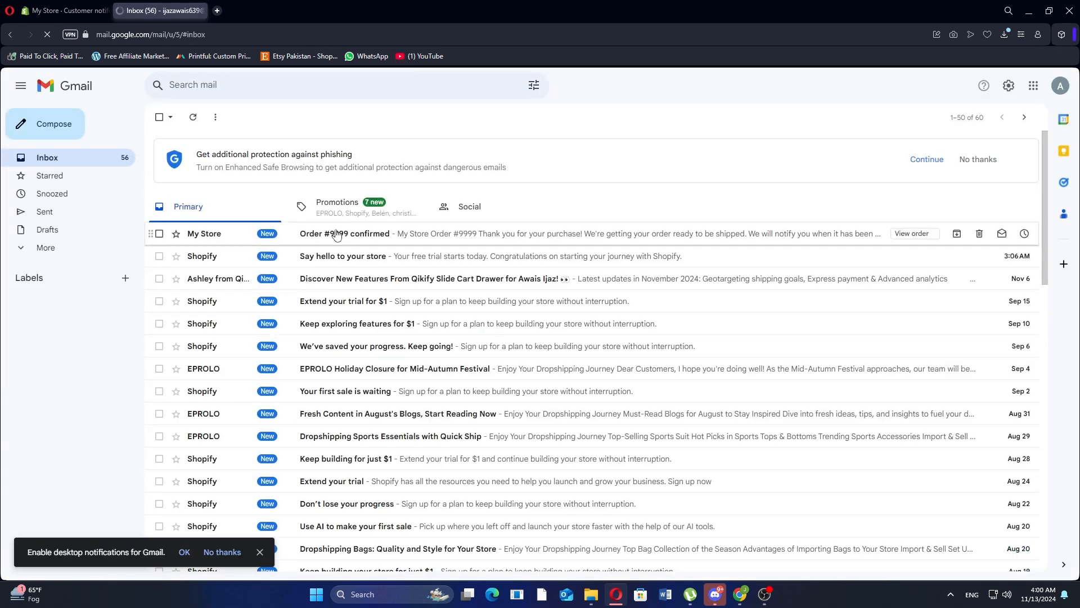
{"action": "left_click", "coordinate": [345, 234]}
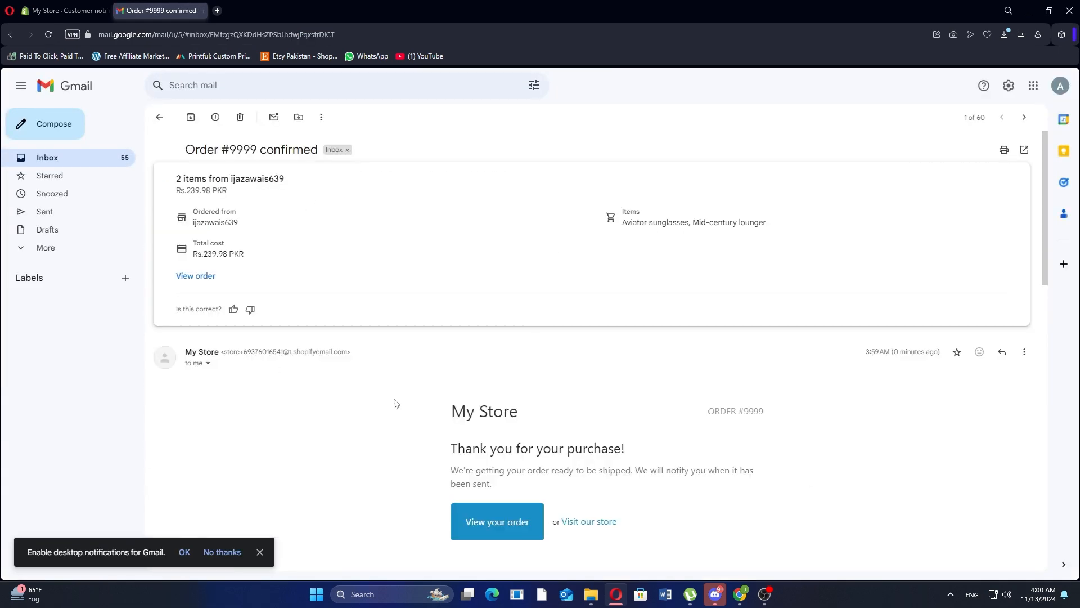
{"action": "scroll", "scroll_direction": "down", "scroll_amount": 3}
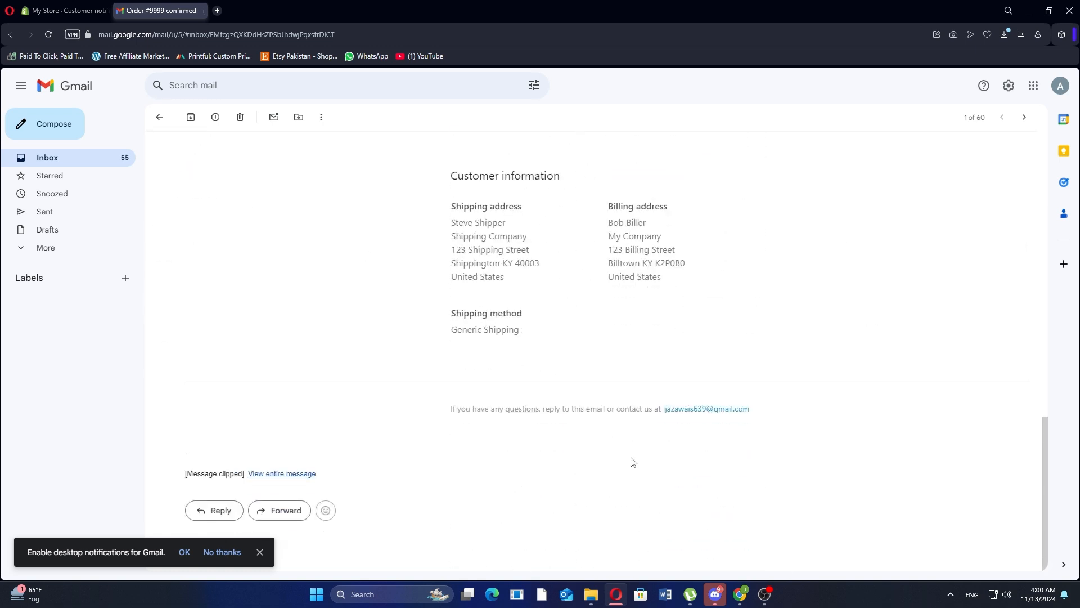
{"action": "mouse_move", "coordinate": [573, 374]}
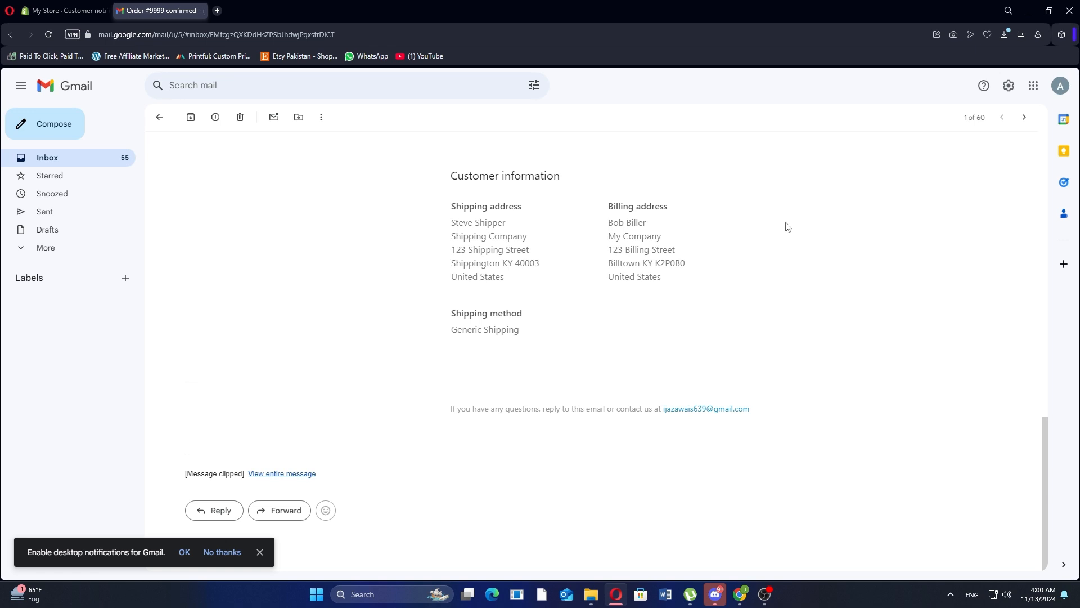
{"action": "mouse_move", "coordinate": [974, 148]}
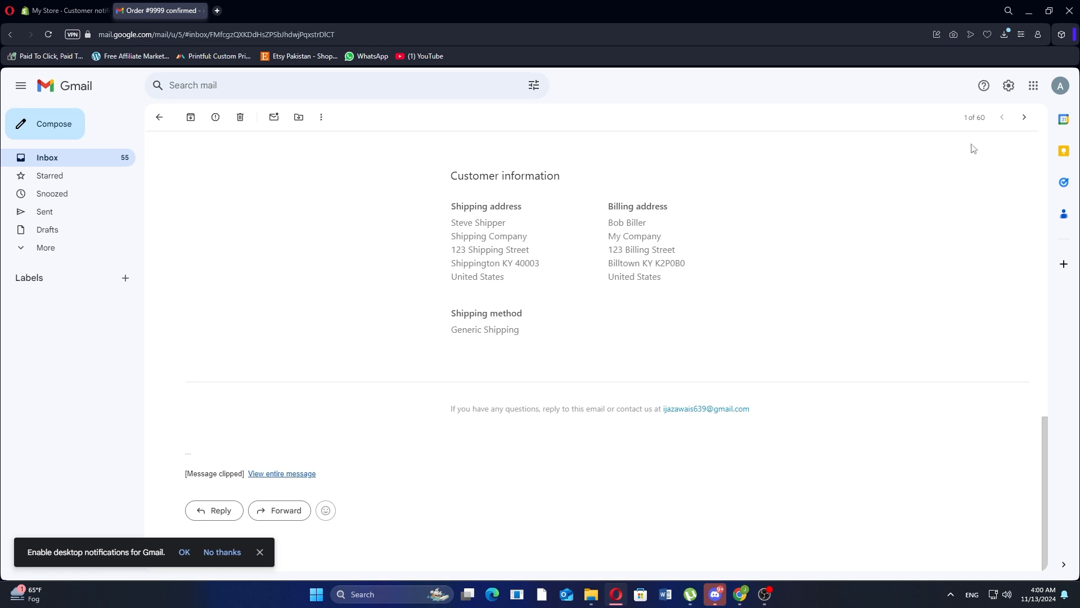